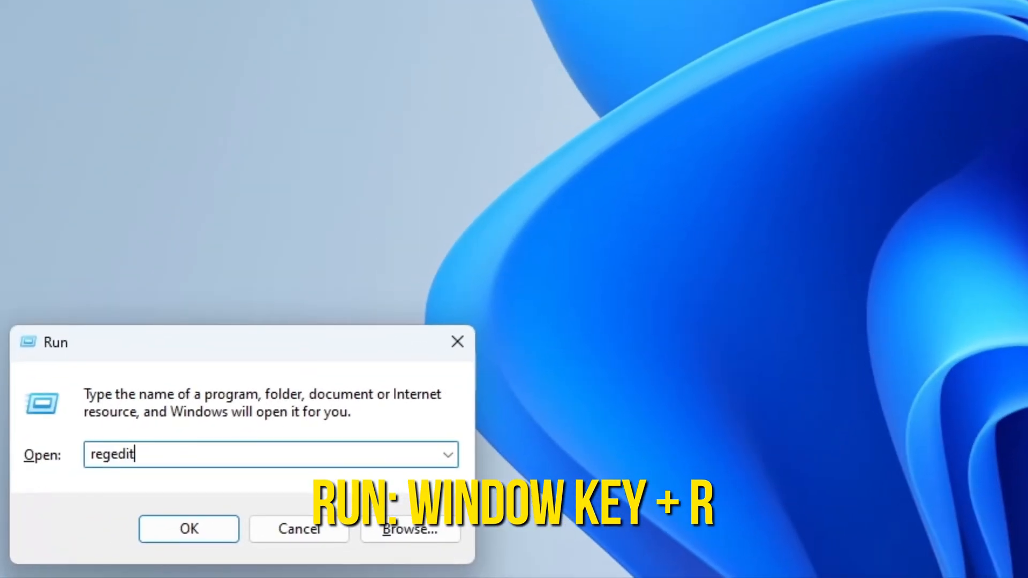
# Step: Launch regedit from the Run dialog to bring up the registry hives
pyautogui.click(189, 528)
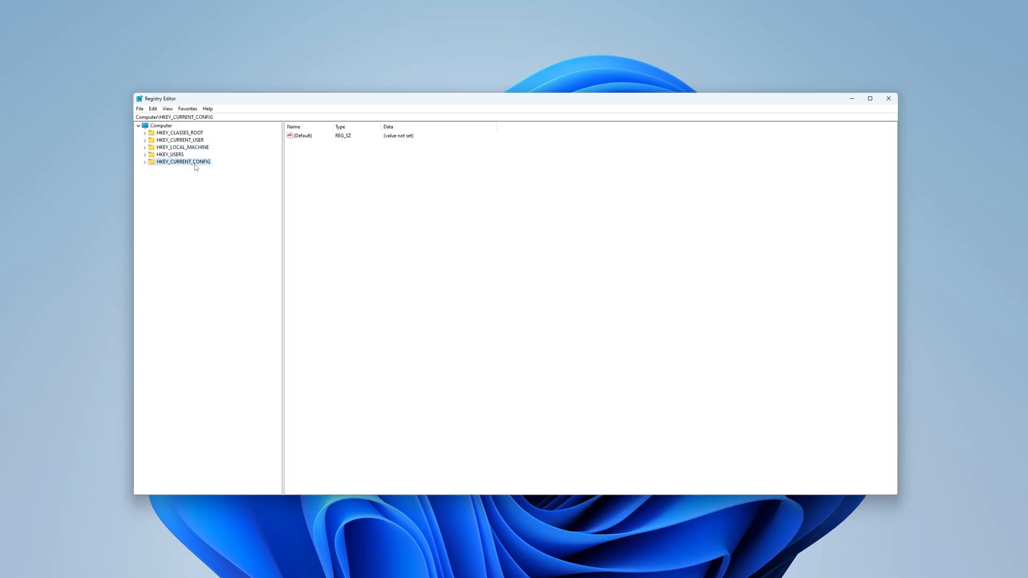
# Step: Create a FortniteClient-Win64-Shipping.exe key under HKEY_LOCAL_MACHINE\SOFTWARE\Microsoft
pyautogui.click(183, 147)
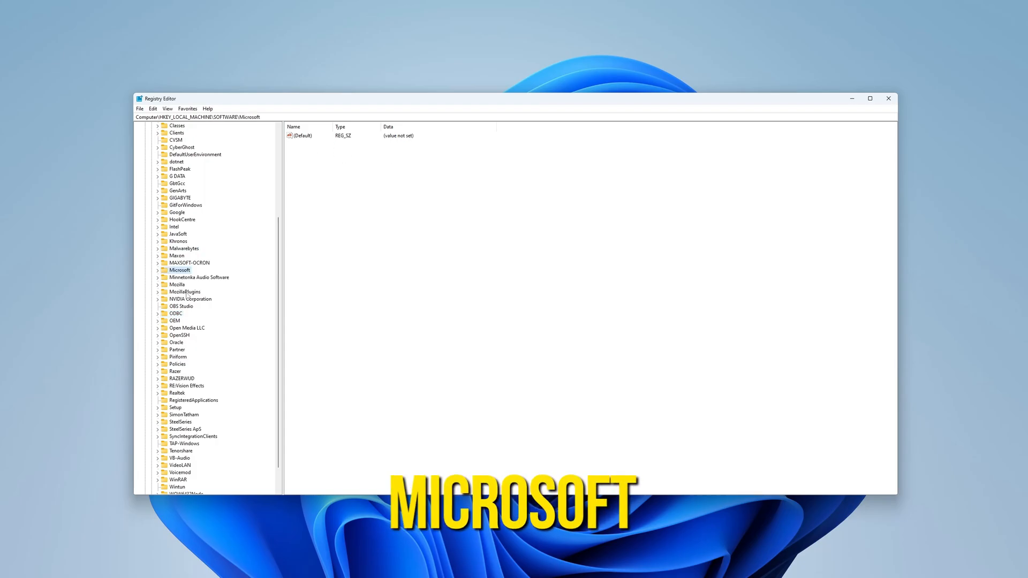
pyautogui.rightClick(179, 320)
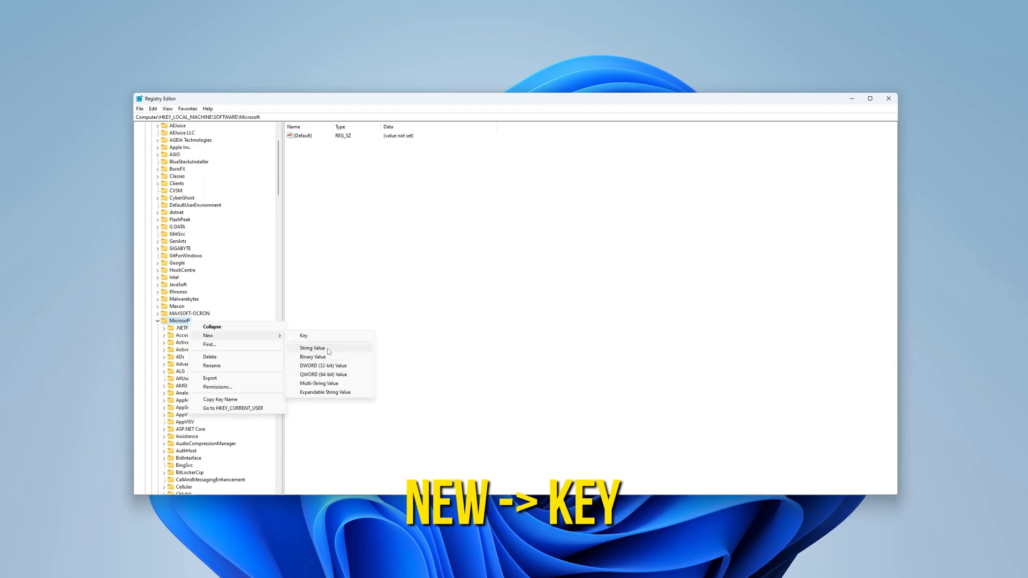
pyautogui.click(303, 336)
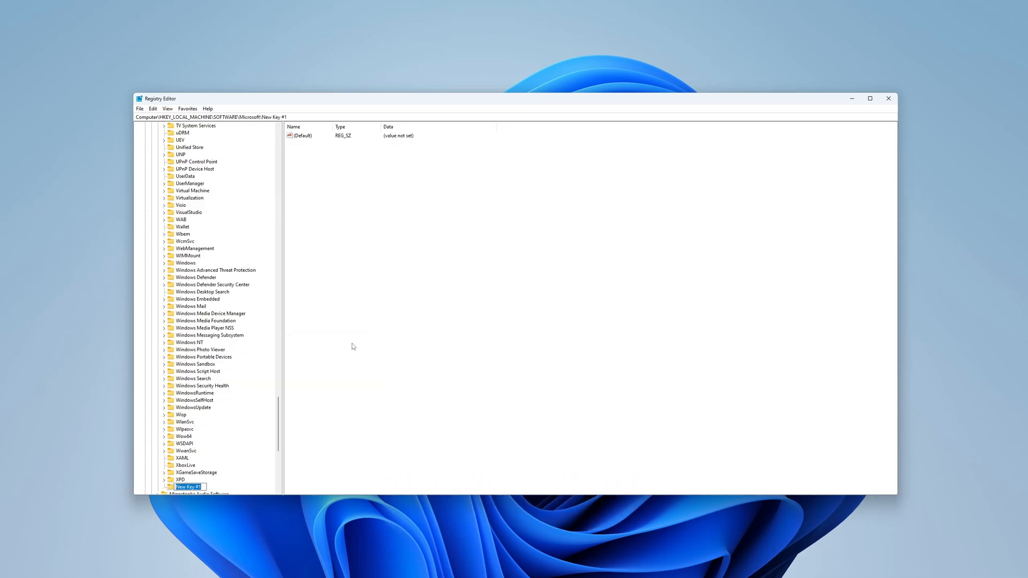
pyautogui.write('FortniteClient-Win64-Shipping')
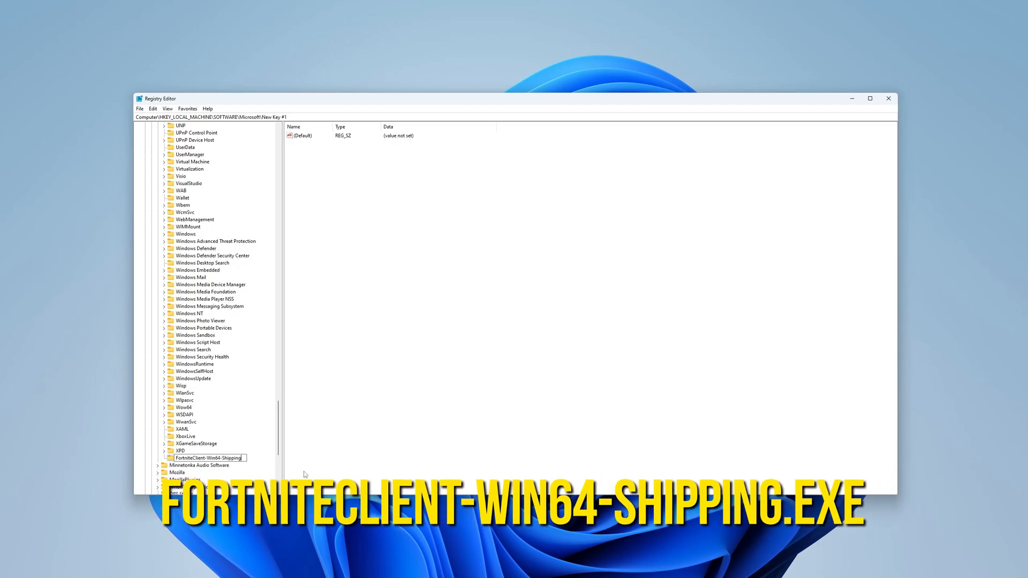
pyautogui.write('.exe')
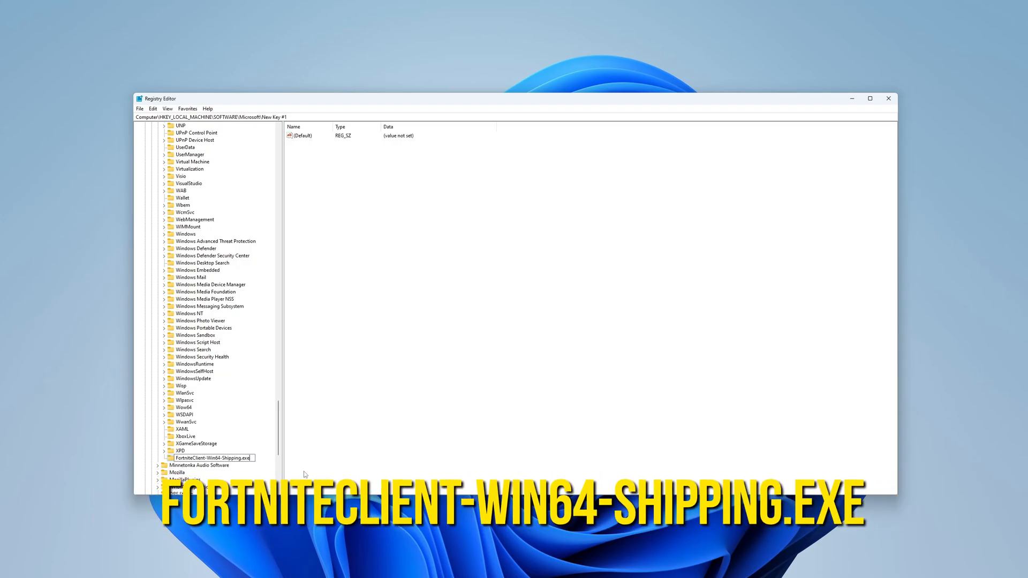
pyautogui.press('Return')
pyautogui.write('PerfOptions')
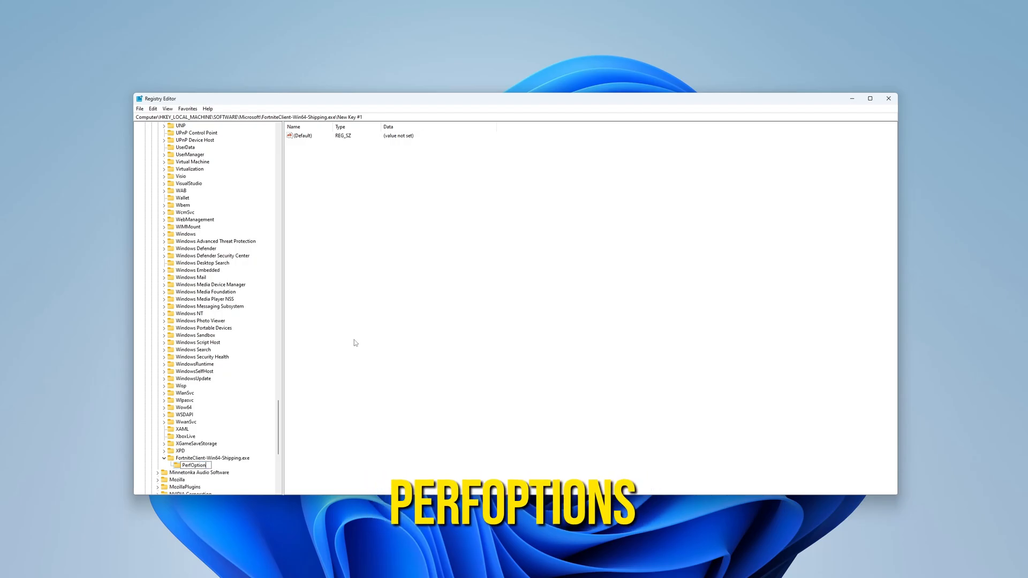
# Step: Add a DWORD (32-bit) value named CpuPriorityClass inside the Fortnite PerfOptions subkey
pyautogui.rightClick(354, 343)
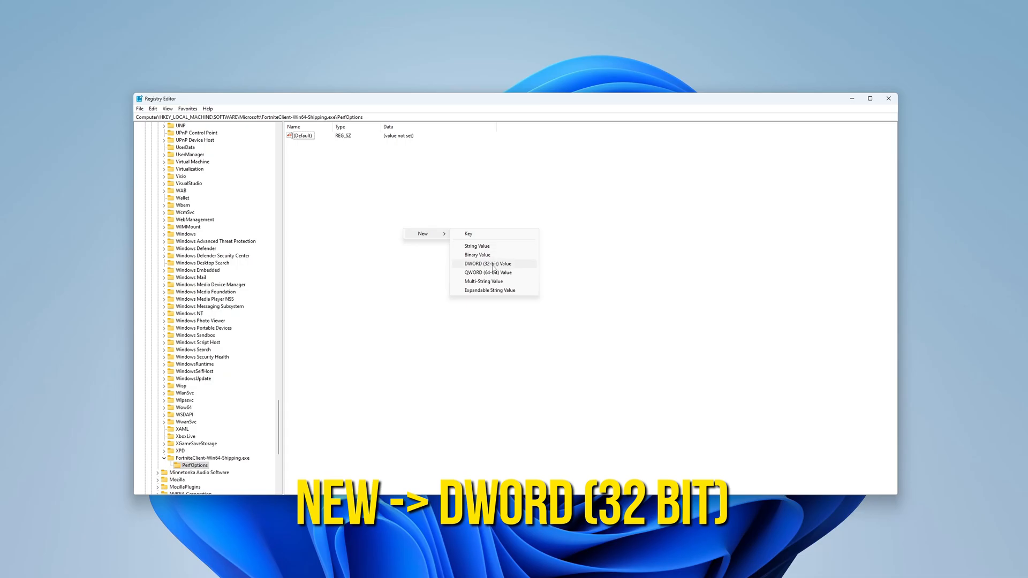
pyautogui.click(487, 263)
pyautogui.write('CpuPriorityCl')
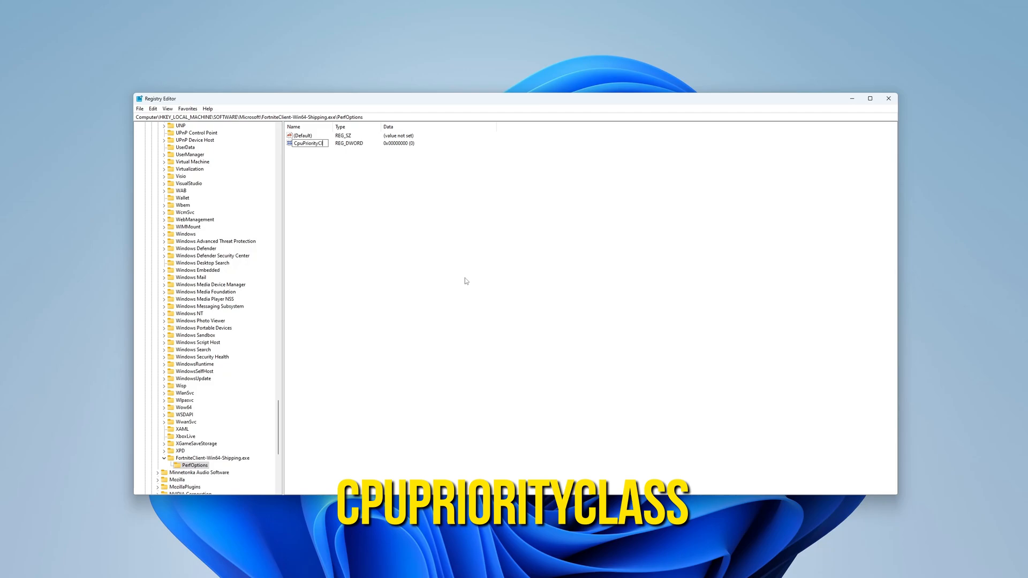
# Step: Give the Fortnite CpuPriorityClass value data of 3
pyautogui.doubleClick(309, 143)
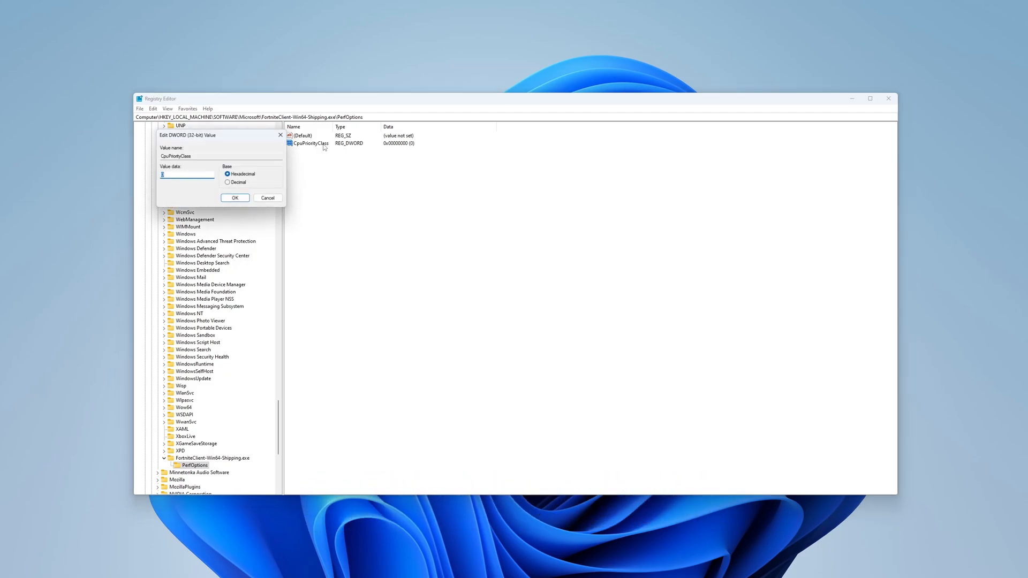
pyautogui.write('3')
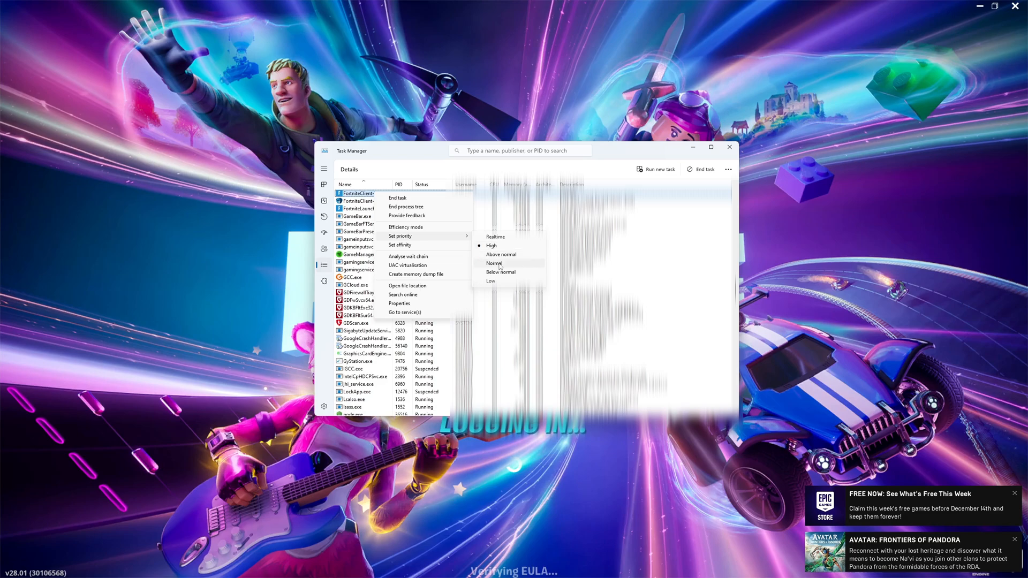
pyautogui.moveTo(498, 246)
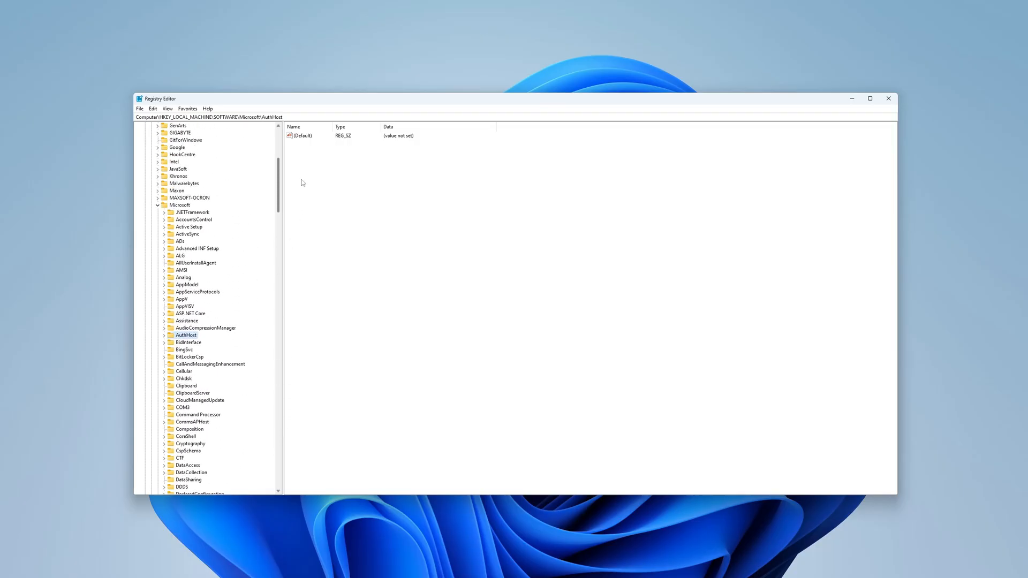
# Step: Create an AfterFX.exe key under Microsoft with PerfOptions and a CpuPriorityClass DWORD set to 3
pyautogui.scroll(3)
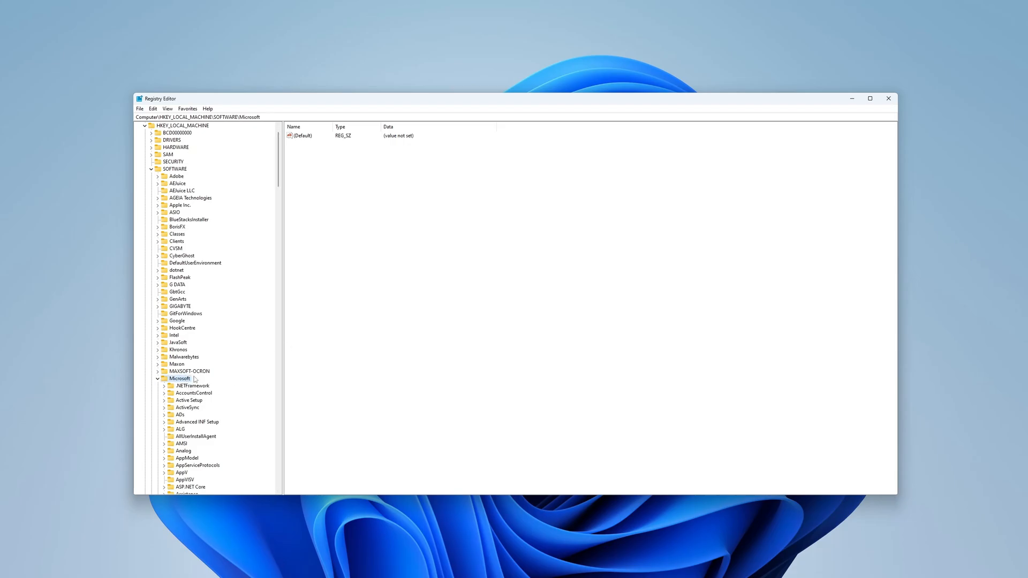
pyautogui.rightClick(180, 378)
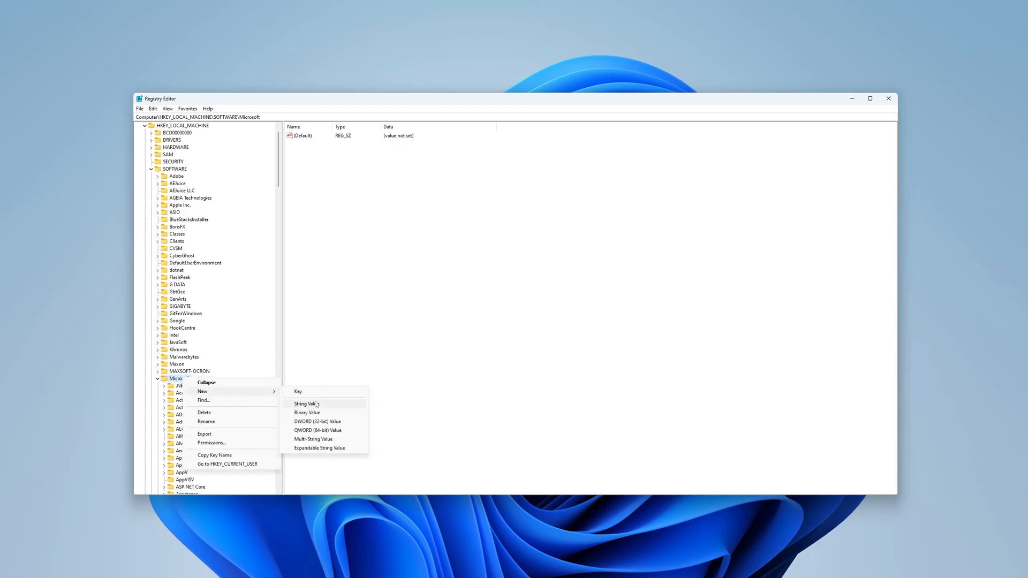
pyautogui.click(299, 392)
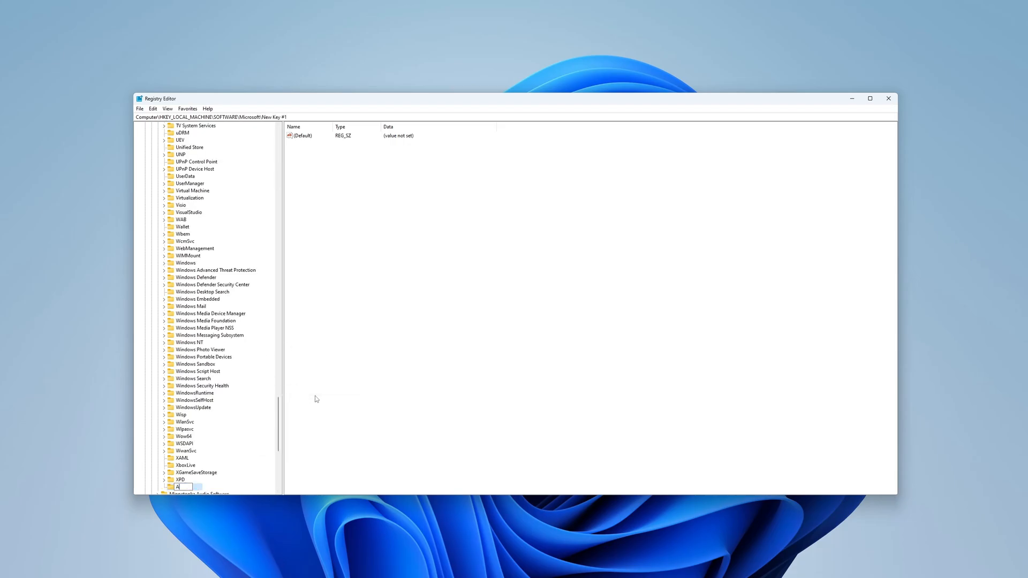
pyautogui.write('AfterFX.exe')
pyautogui.write('CpuPriority')
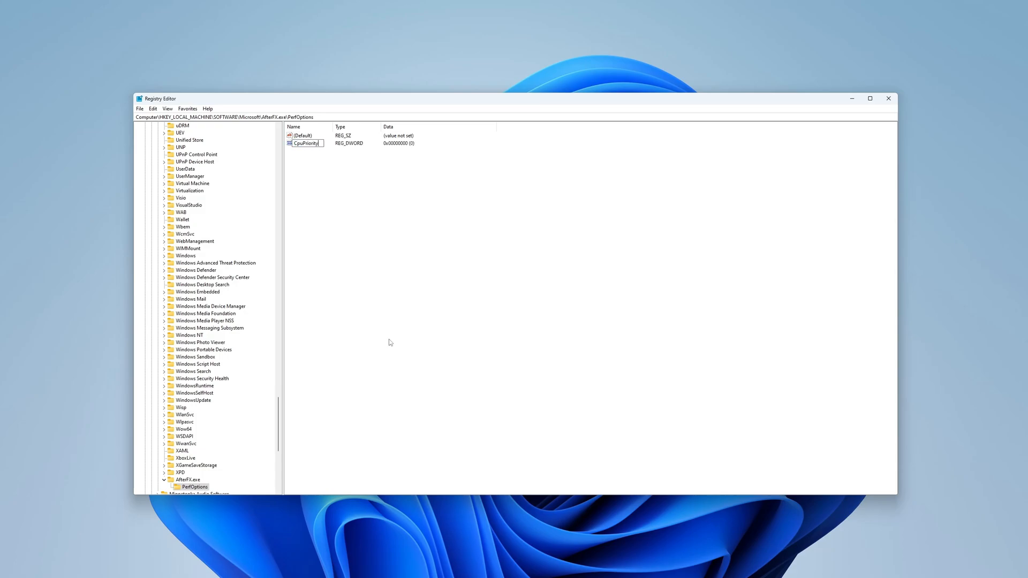
pyautogui.doubleClick(306, 143)
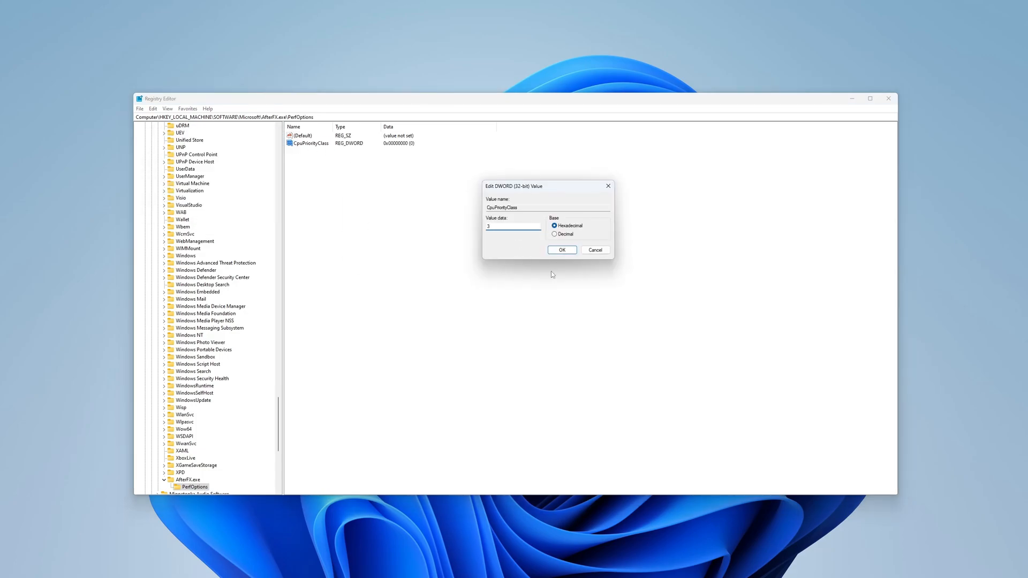